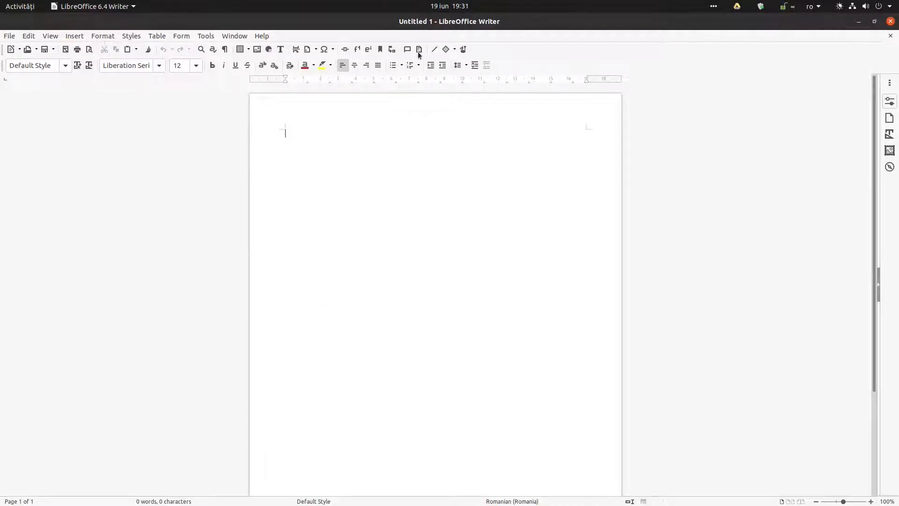
# Step: Draw a circle outline, then insert a Fontwork object using the circular style from the gallery
pyautogui.moveTo(332, 176); pyautogui.dragTo(503, 347)
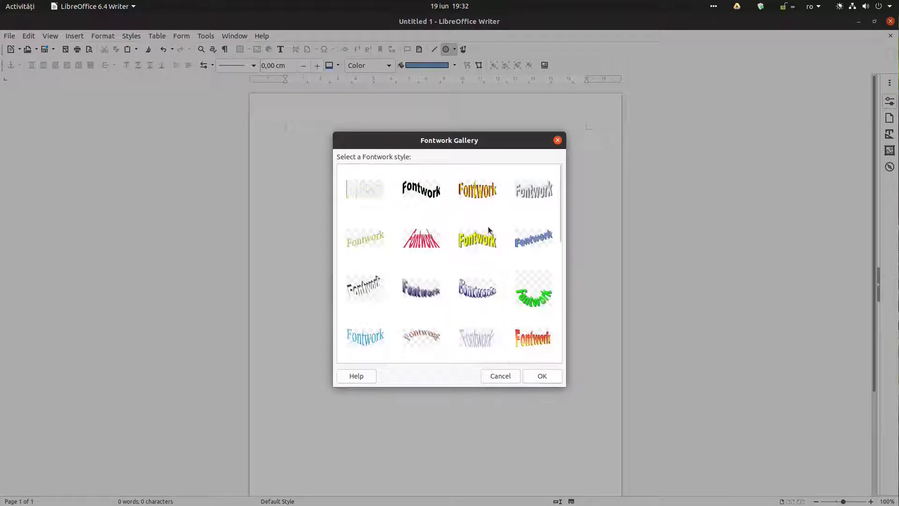
pyautogui.scroll(-3)
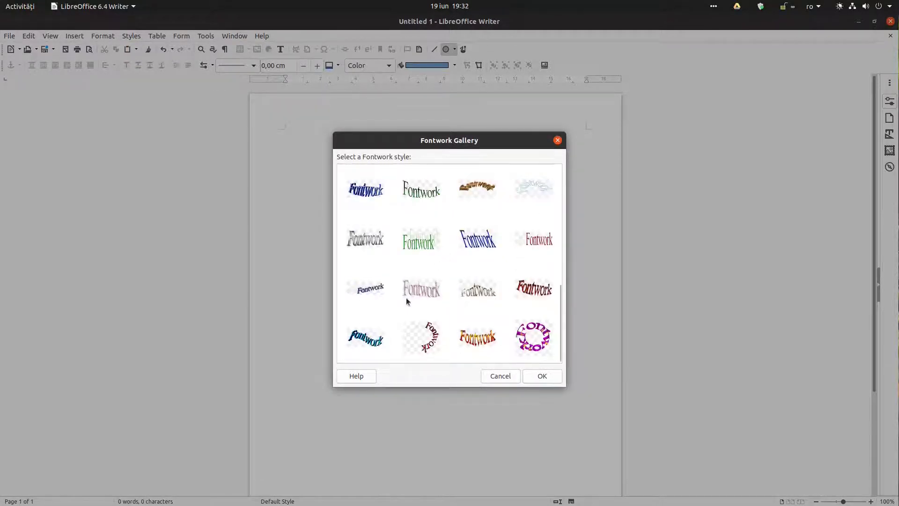
pyautogui.click(421, 337)
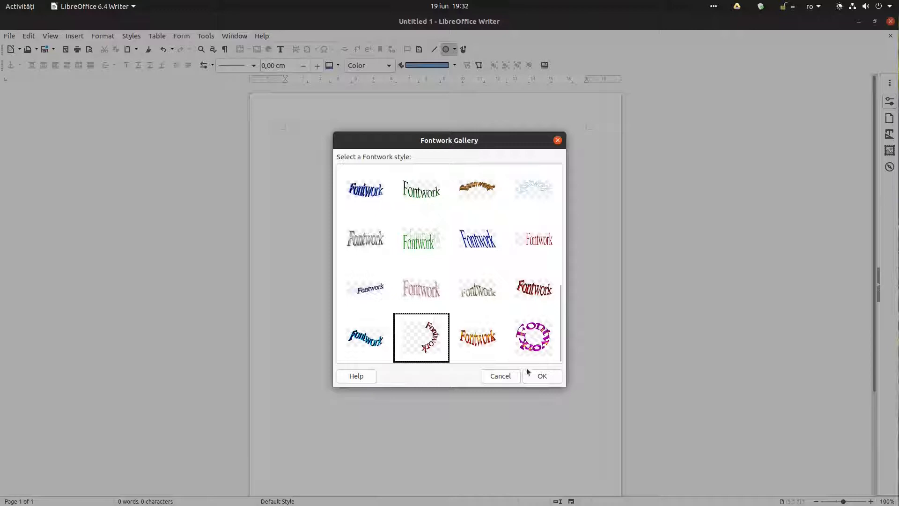
pyautogui.click(540, 376)
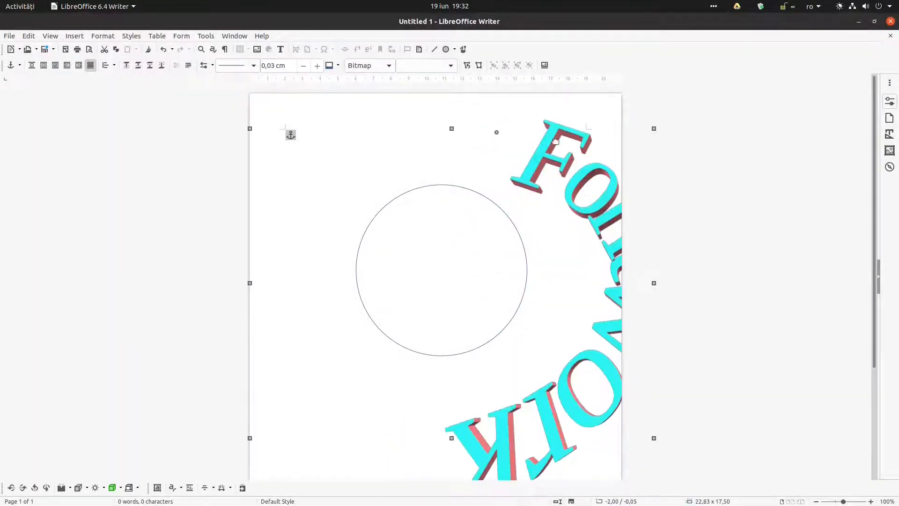
# Step: Fill the Fontwork lettering solid blue and give it a matt 3D surface finish
pyautogui.click(388, 65)
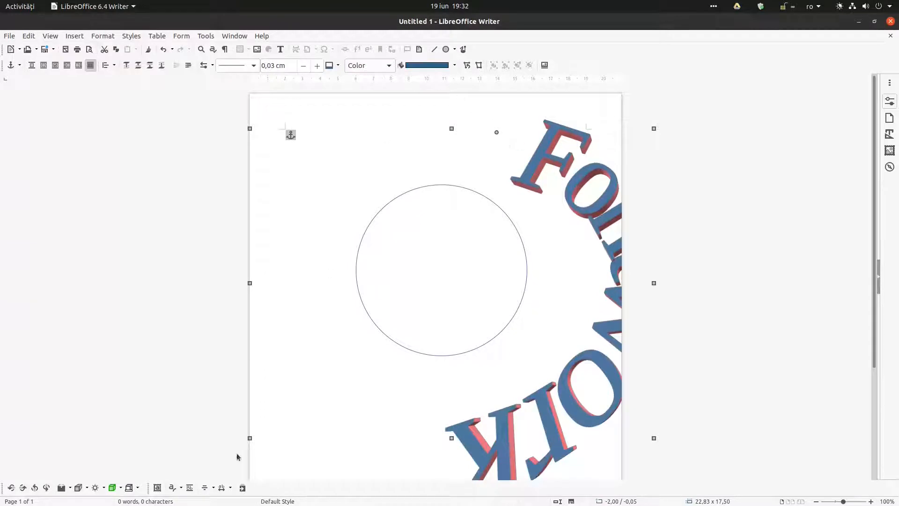
pyautogui.click(120, 488)
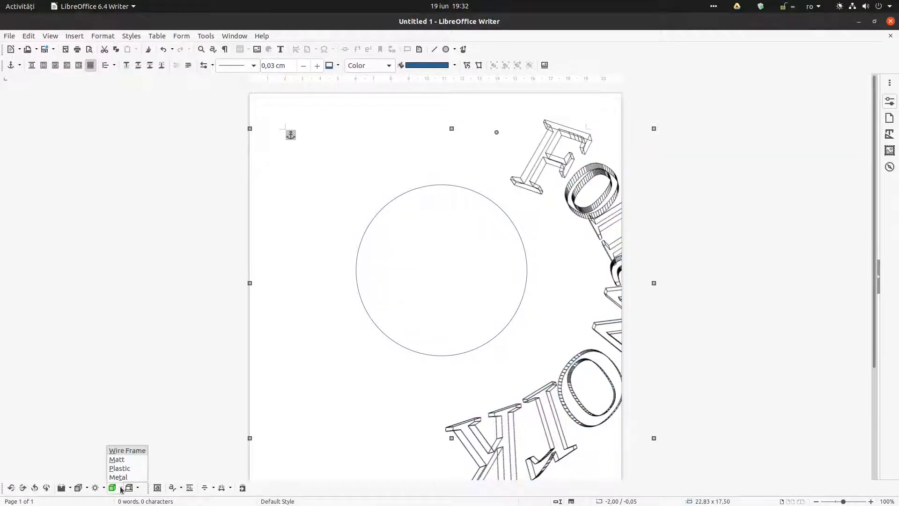
pyautogui.click(119, 468)
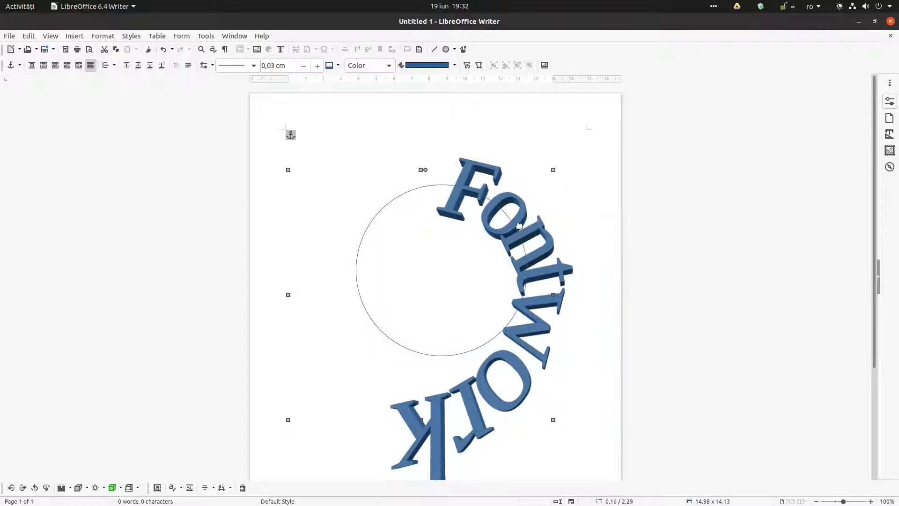
# Step: Replace the Fontwork text with 'My company text | Company Name | Company Phone Number | And so on'
pyautogui.write('I have')
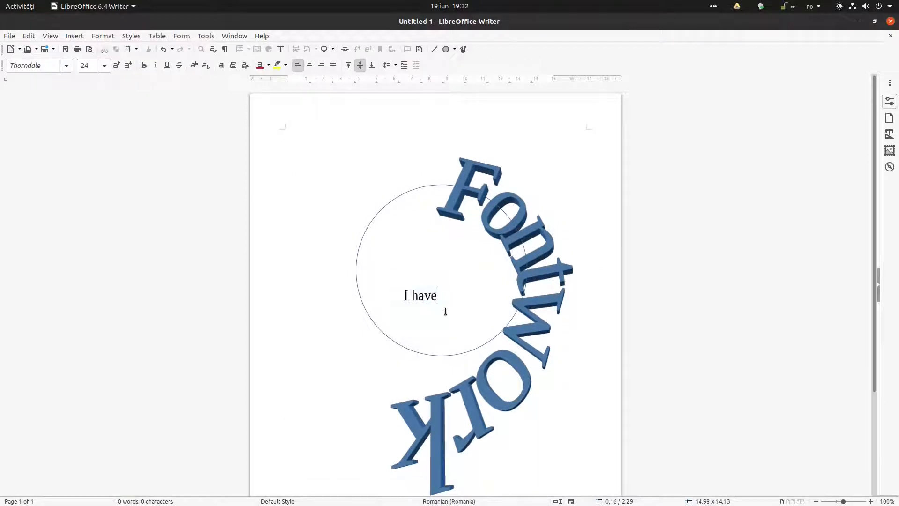
pyautogui.write('My company')
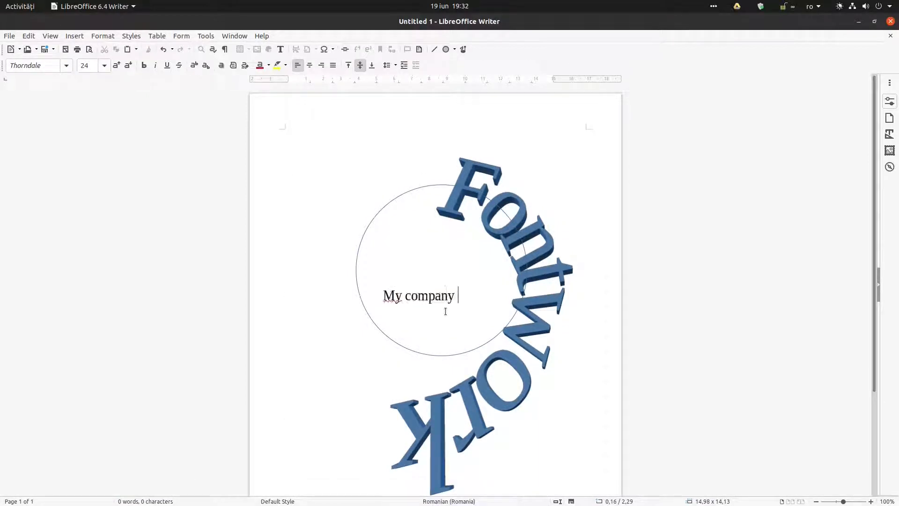
pyautogui.write('text | Company Name |')
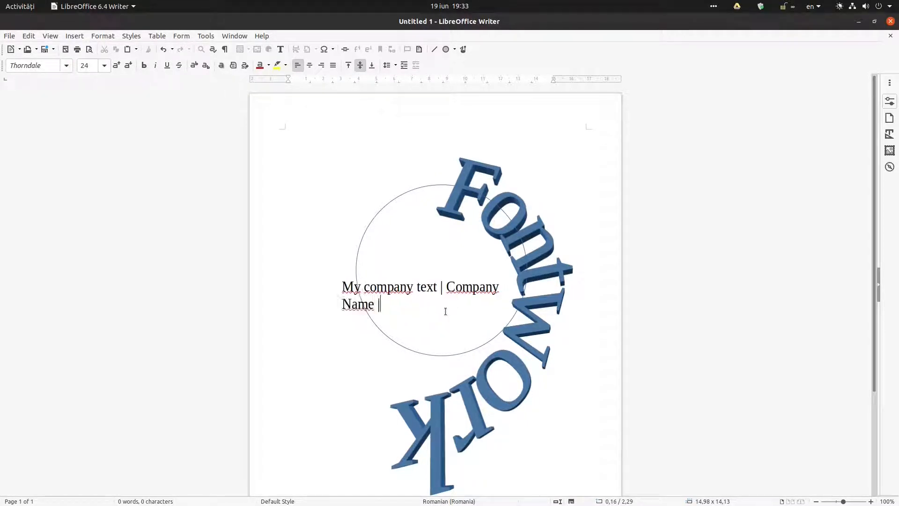
pyautogui.write('Company Phone Nu')
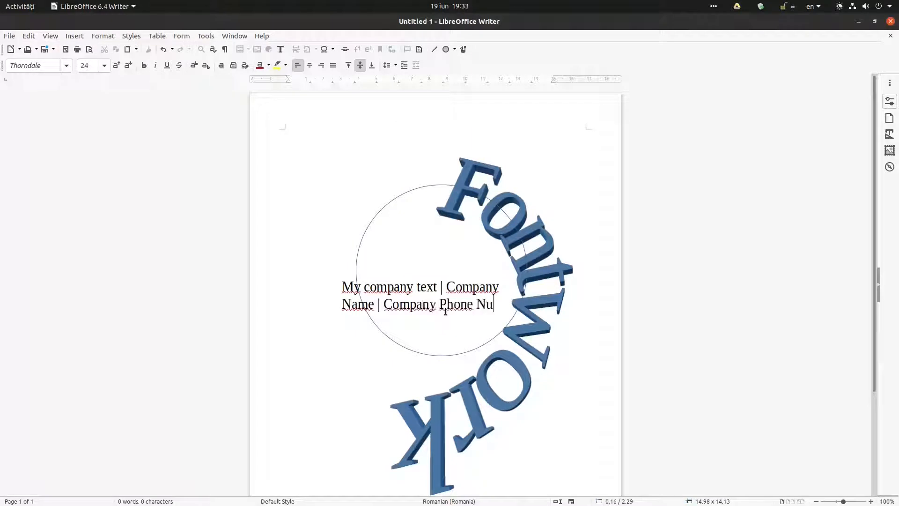
pyautogui.write('mber | And so on')
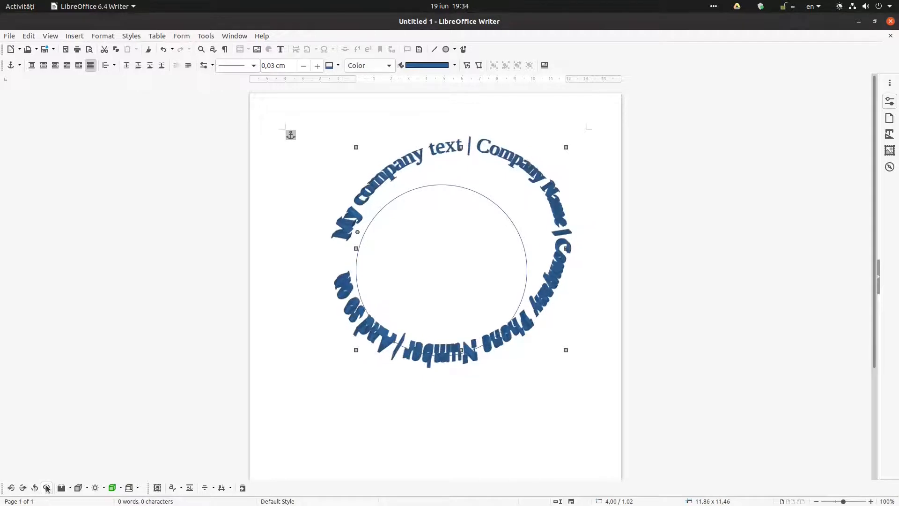
# Step: Switch extrusion off so the company text ring lies flat around the circle
pyautogui.click(78, 488)
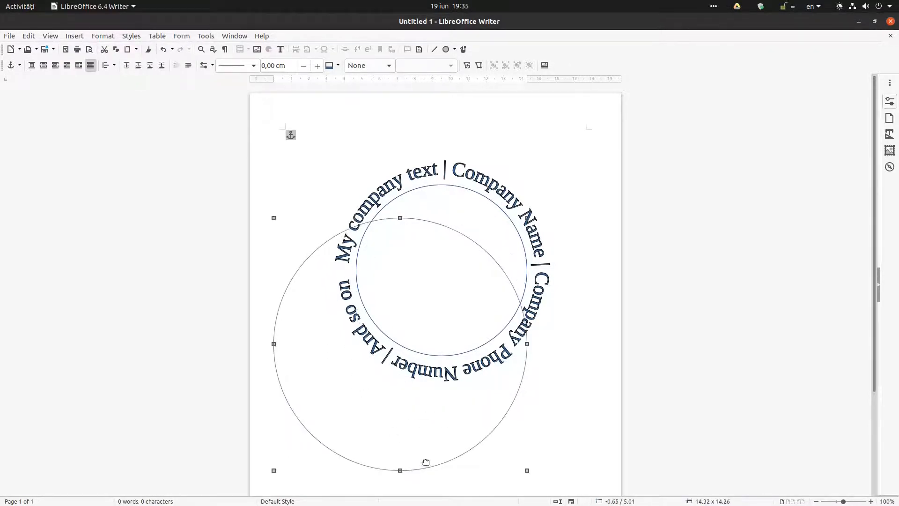
# Step: Position the larger circle around the text ring and centre the smaller circle inside it
pyautogui.moveTo(426, 462); pyautogui.dragTo(440, 396)
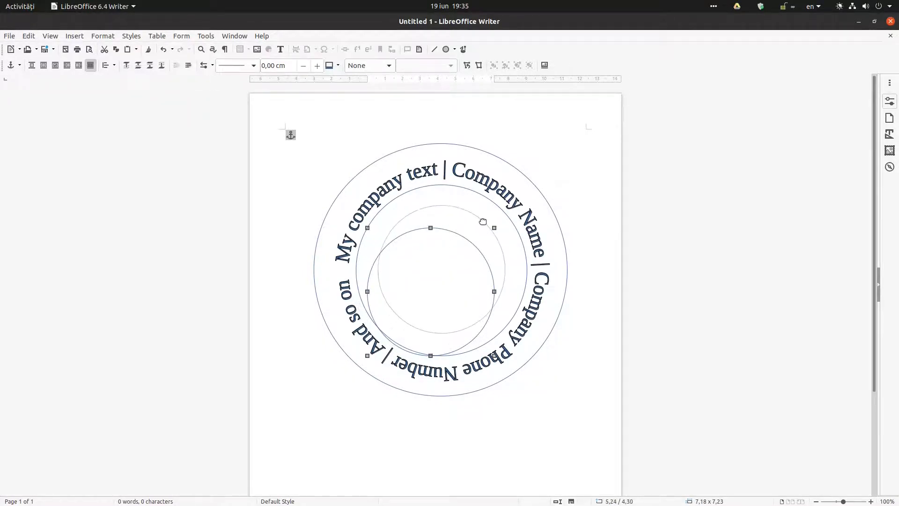
pyautogui.moveTo(483, 222); pyautogui.dragTo(441, 272)
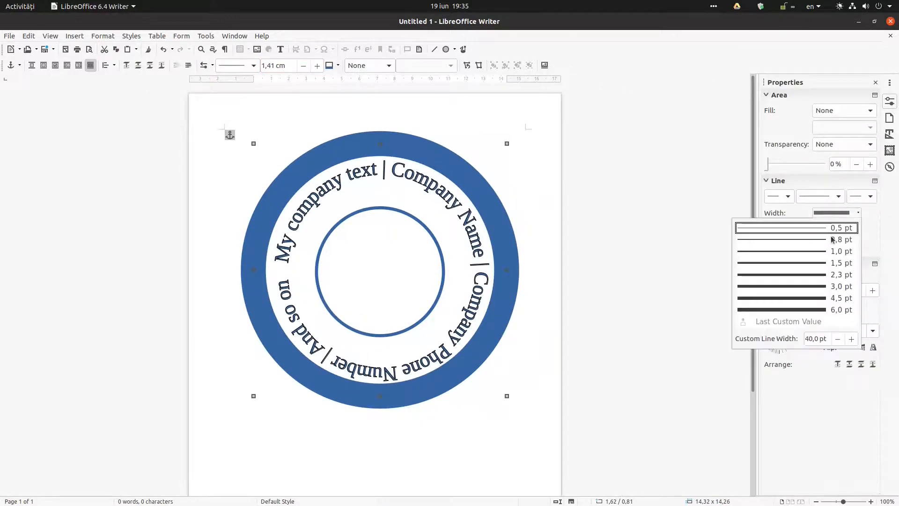
# Step: Set the outer circle's blue outline width to 1,5 pt to match the inner circle
pyautogui.click(842, 263)
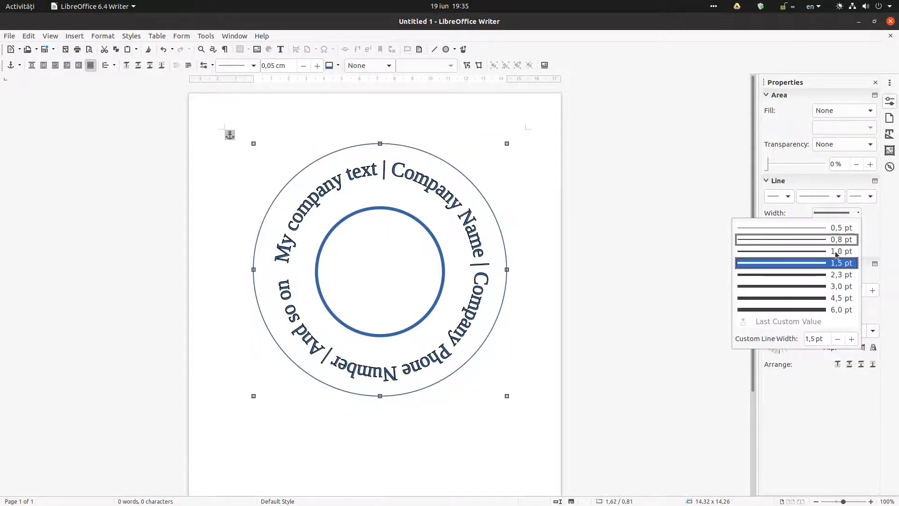
pyautogui.click(841, 263)
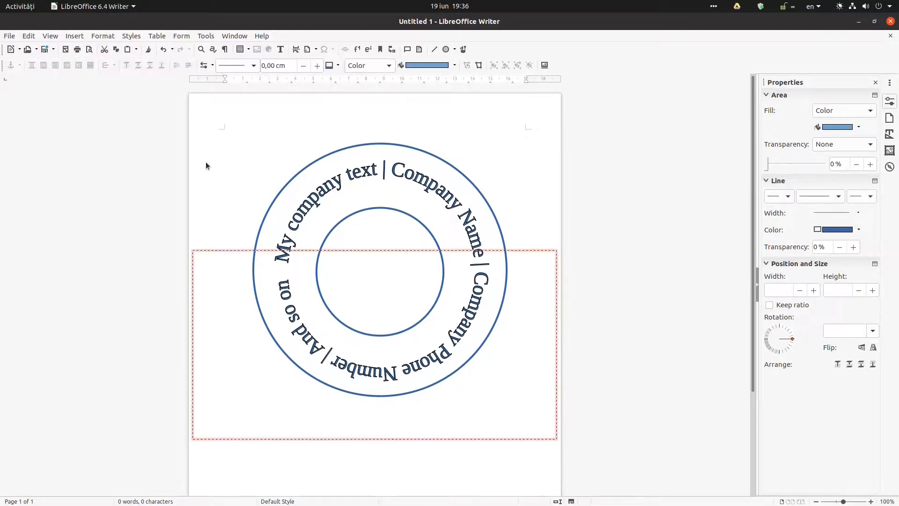
pyautogui.click(113, 64)
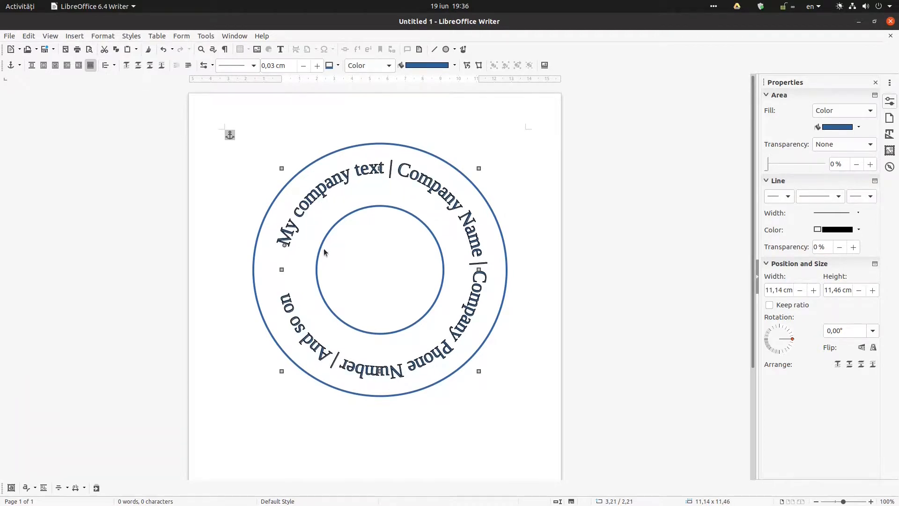
# Step: Reduce the Fontwork text ring's line width to 0,00 cm
pyautogui.click(97, 488)
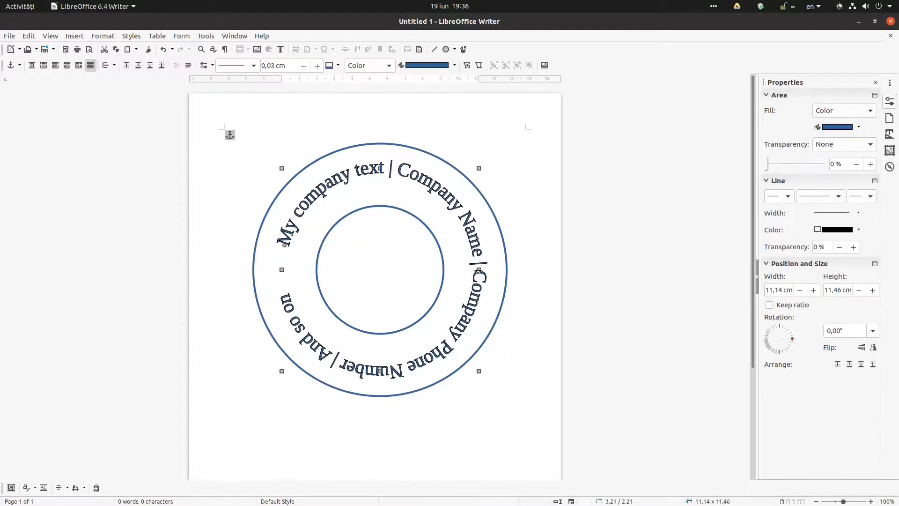
pyautogui.click(303, 64)
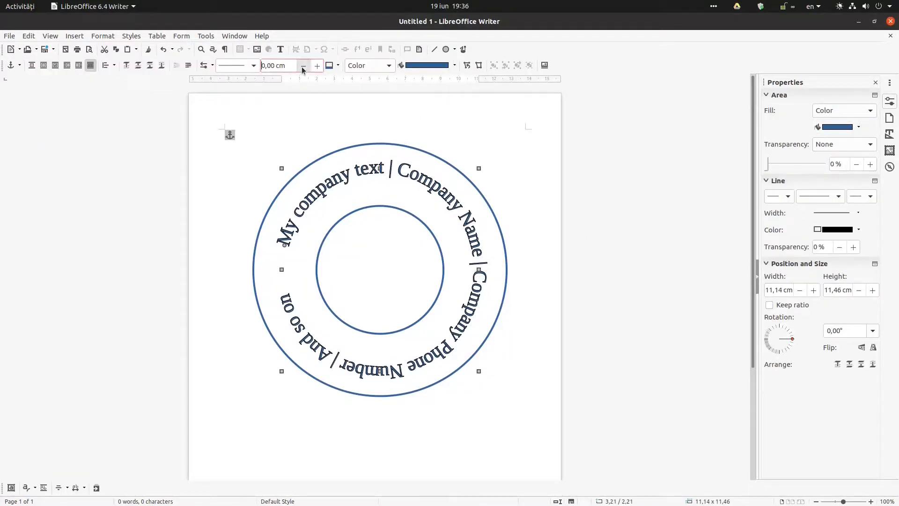